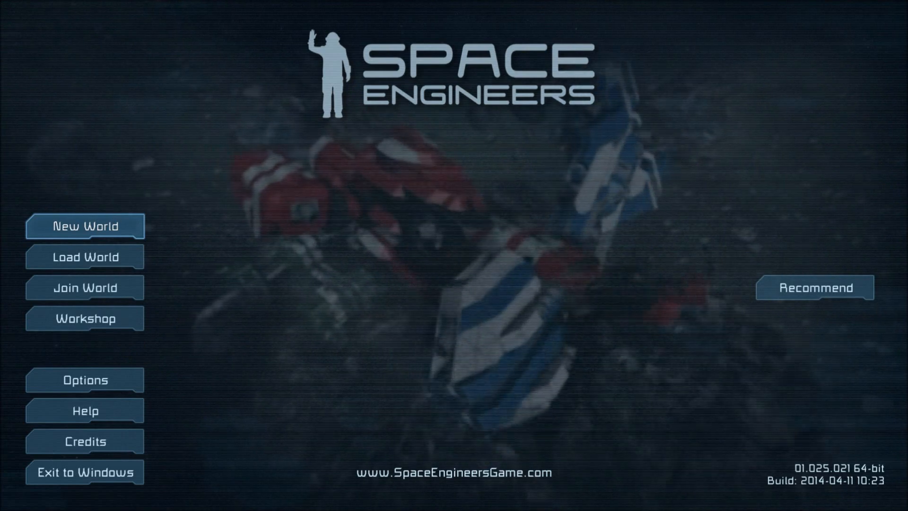
# - Start a new Creative world from the Easy Start 1 scenario
pyautogui.click(85, 225)
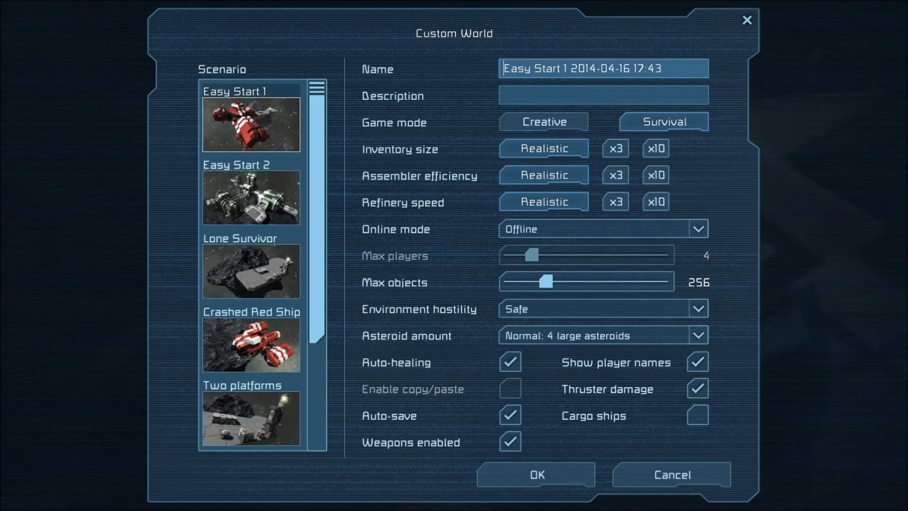
pyautogui.scroll(-3)
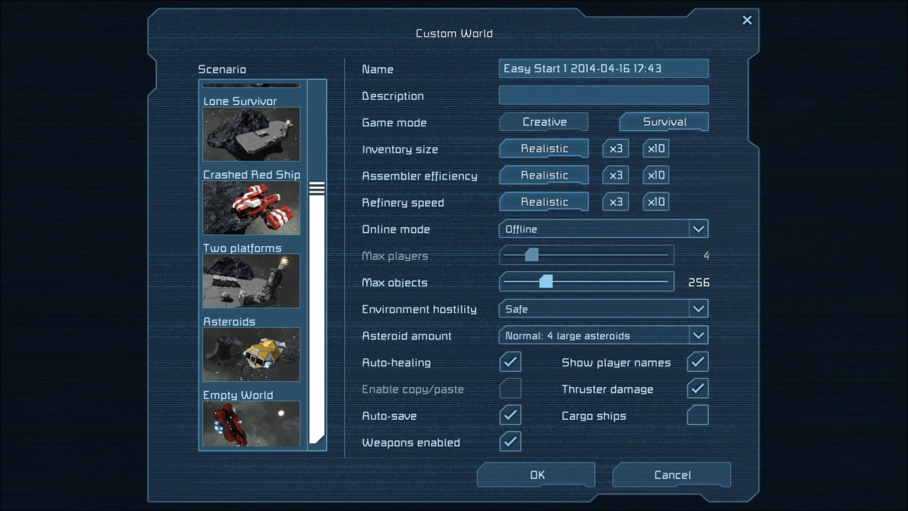
pyautogui.scroll(3)
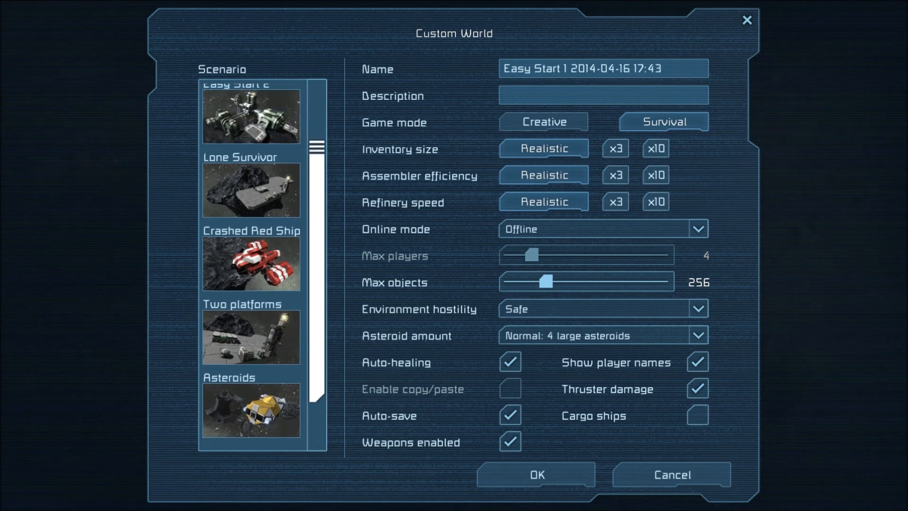
pyautogui.scroll(3)
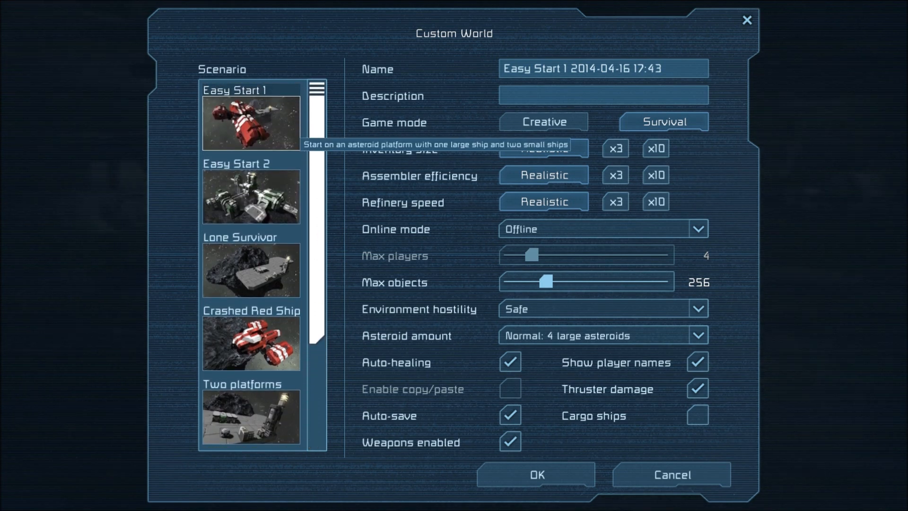
pyautogui.moveTo(542, 122)
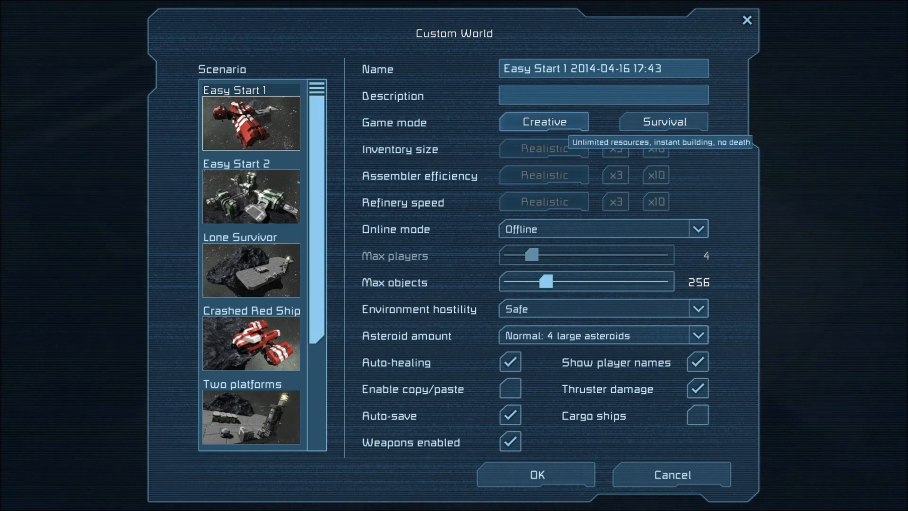
# - Name the world 'New Ship', enable copy/paste, and create it
pyautogui.click(602, 68)
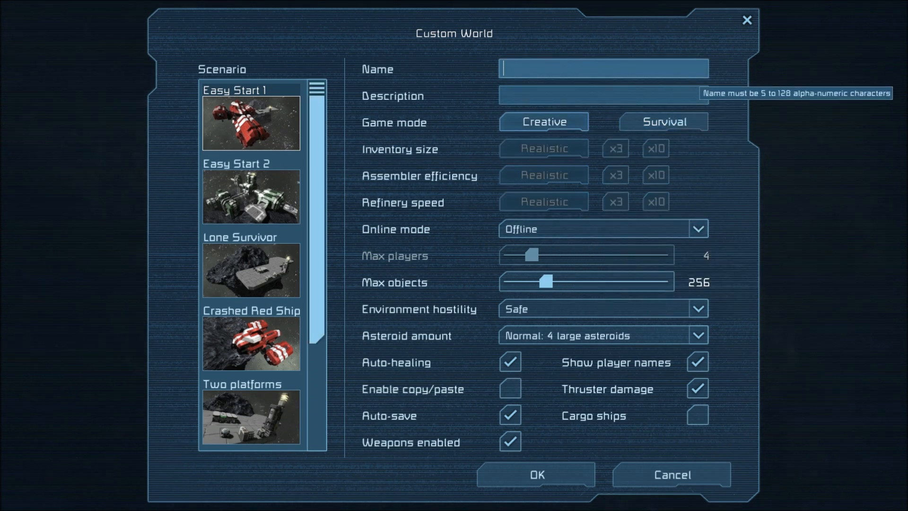
pyautogui.write('New Ship')
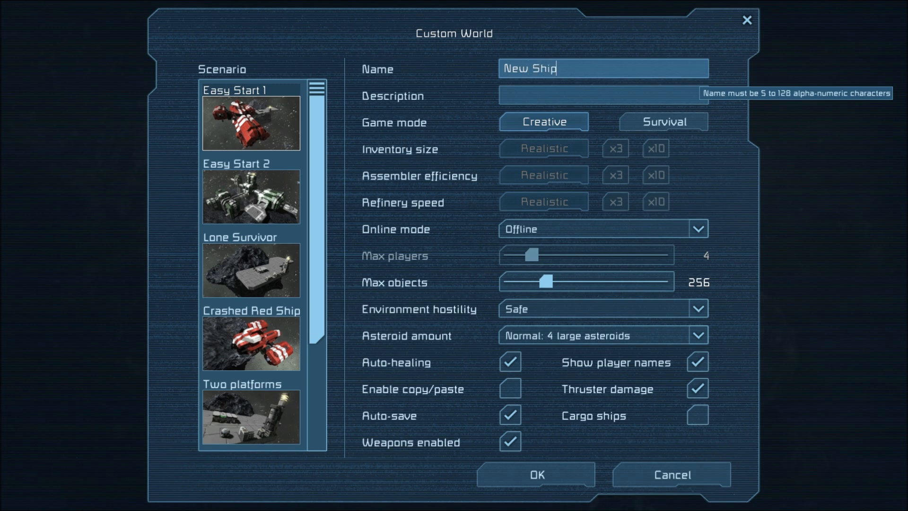
pyautogui.moveTo(602, 229)
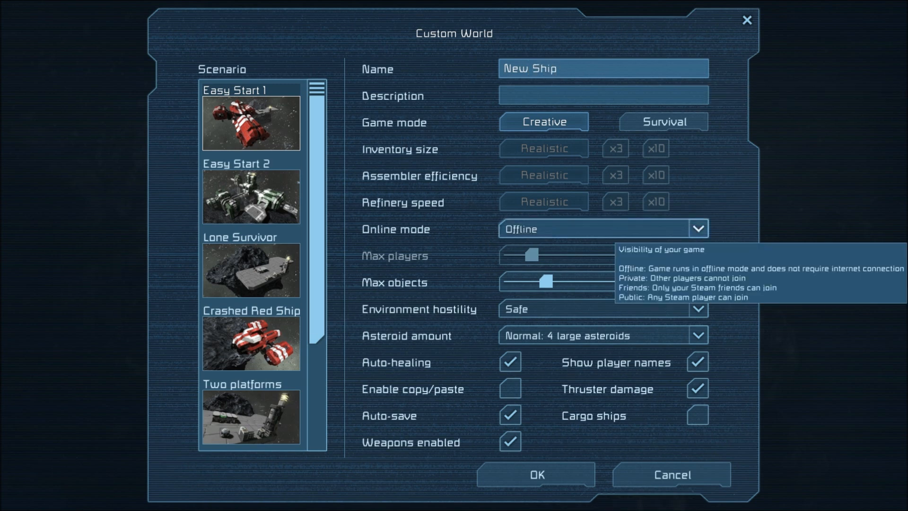
pyautogui.click(602, 67)
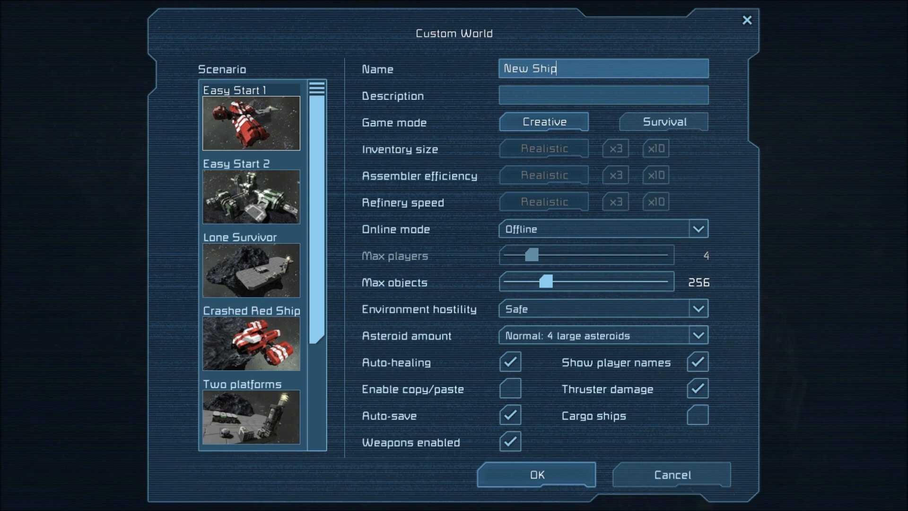
pyautogui.click(509, 389)
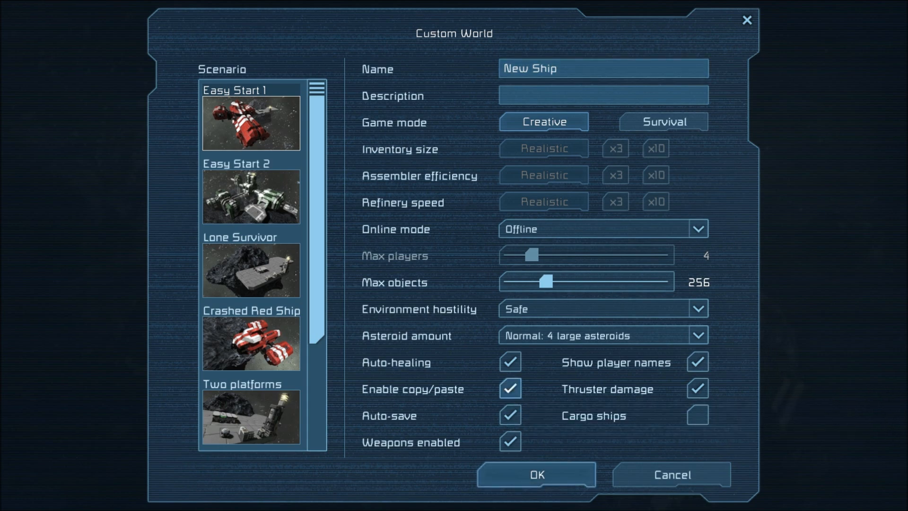
pyautogui.click(535, 474)
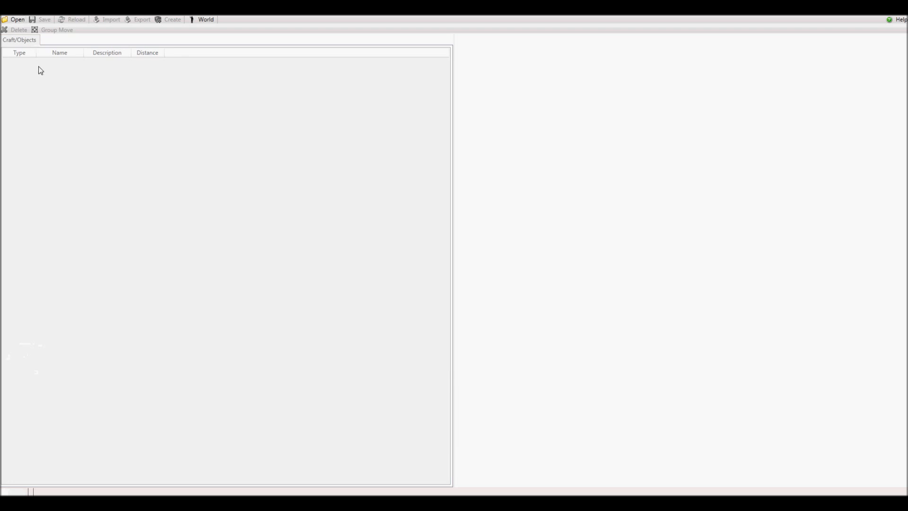
pyautogui.moveTo(33, 56)
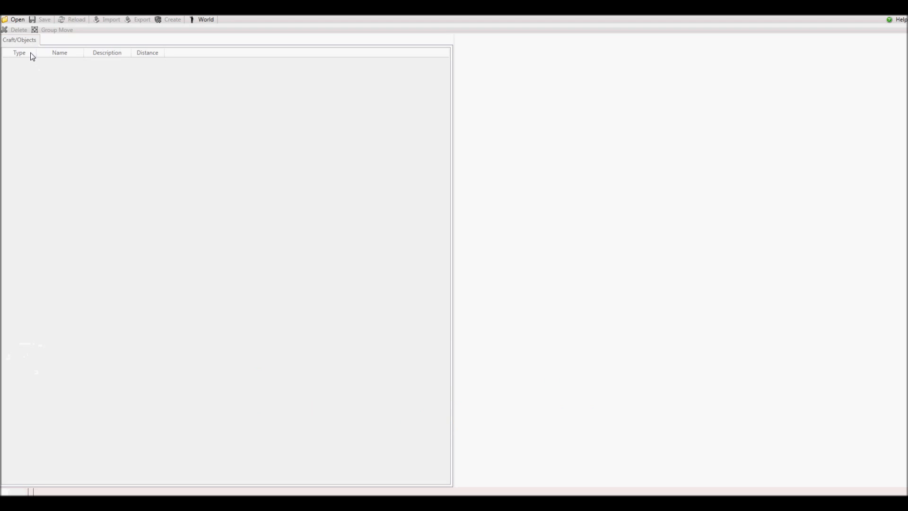
# - Load the New Ship world and show the 38-block, 65,631 kg Large Ship's details
pyautogui.click(17, 19)
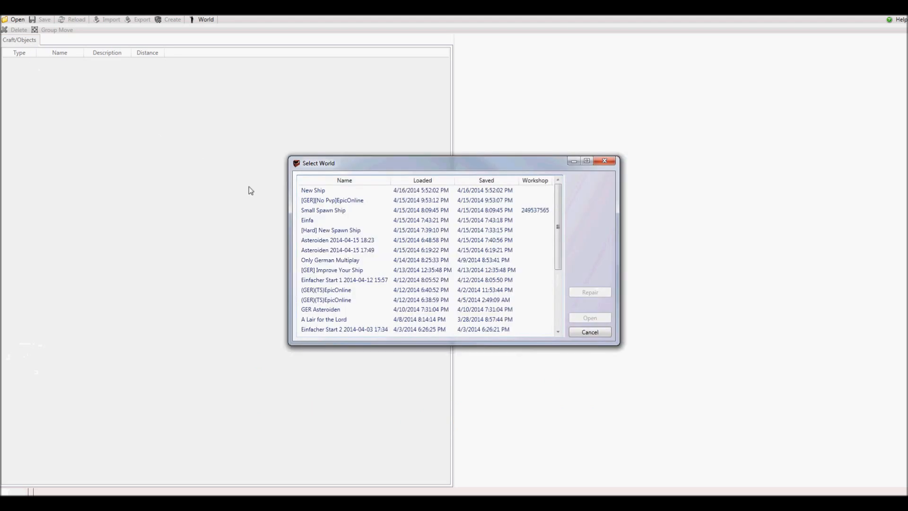
pyautogui.click(313, 190)
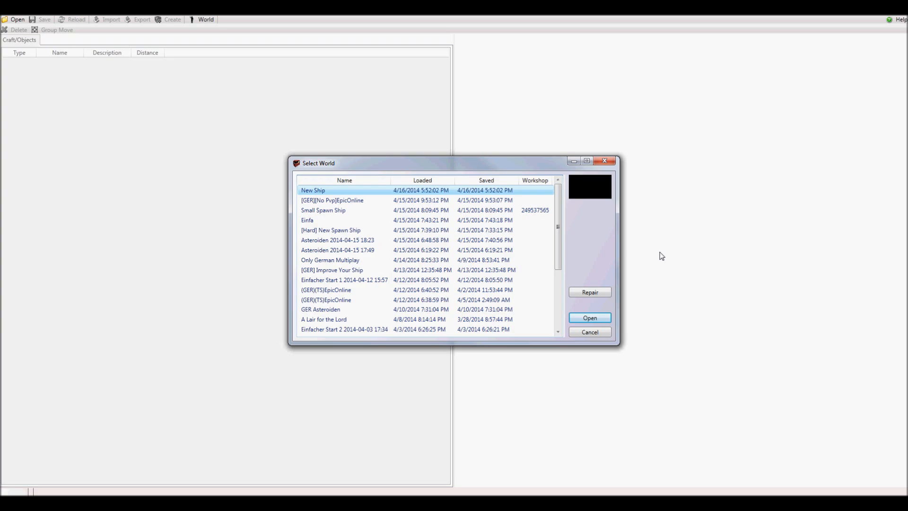
pyautogui.click(588, 317)
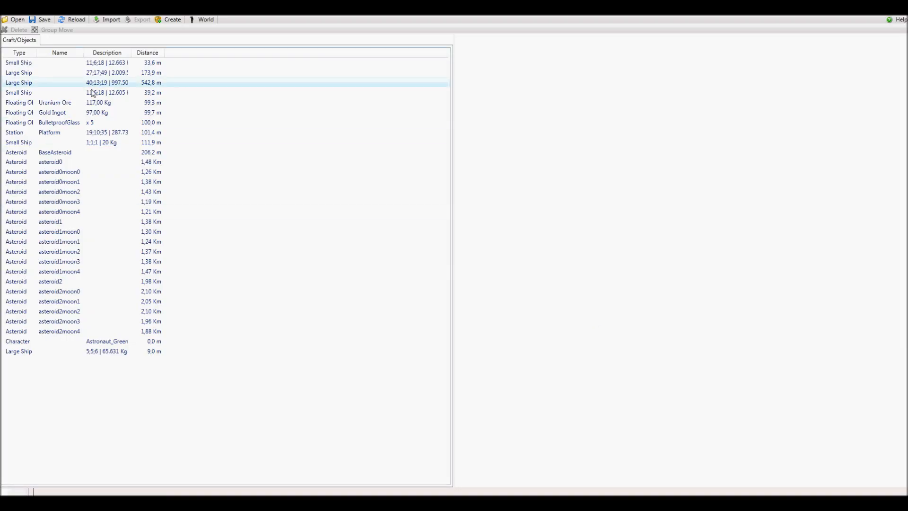
pyautogui.click(114, 350)
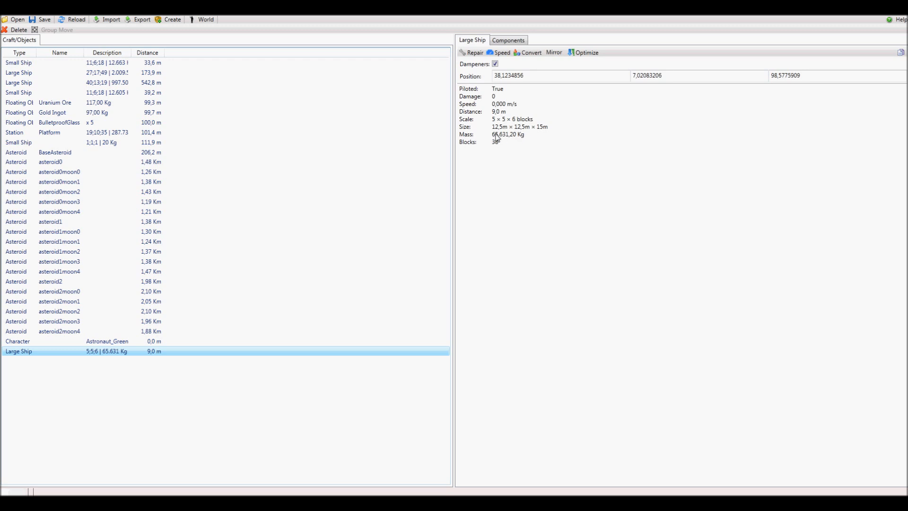
pyautogui.moveTo(516, 139)
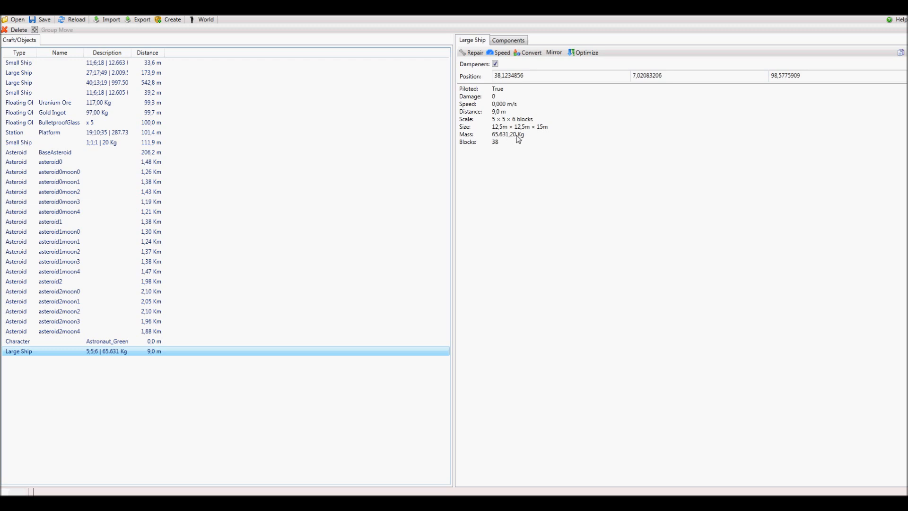
pyautogui.moveTo(521, 139)
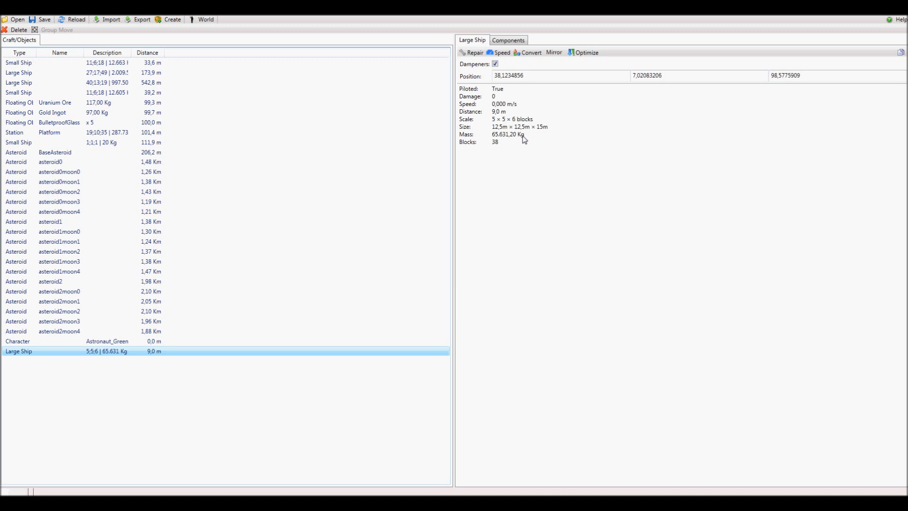
pyautogui.moveTo(524, 144)
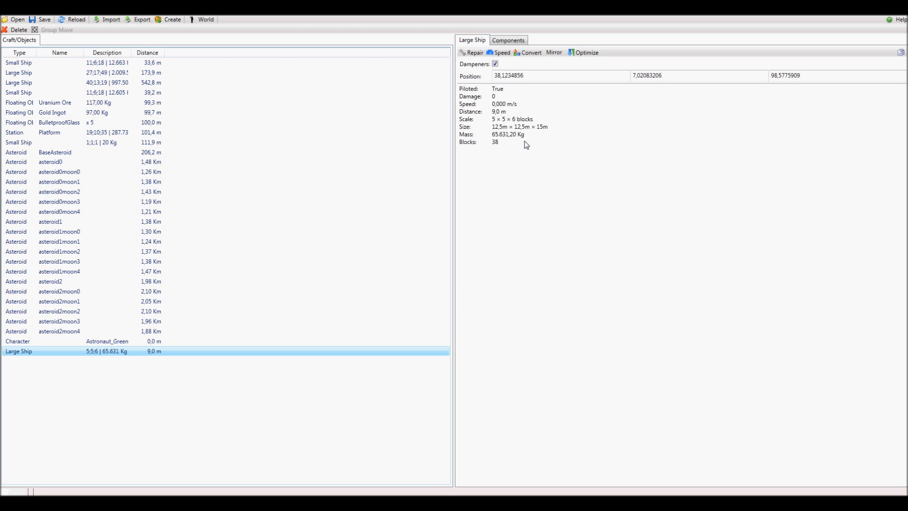
pyautogui.moveTo(141, 19)
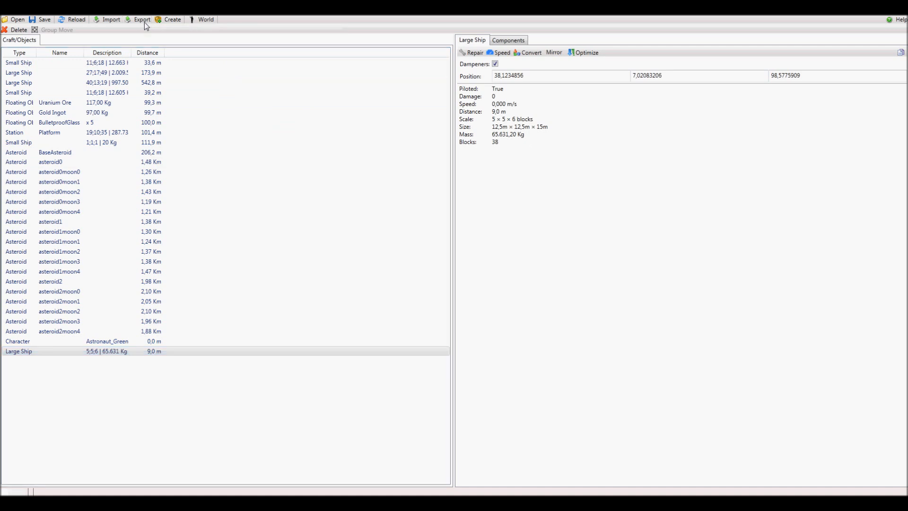
# - Export the Large Ship as RespawnShip.sbc into SpaceEngineers\Content\Data\Prefabs
pyautogui.click(141, 19)
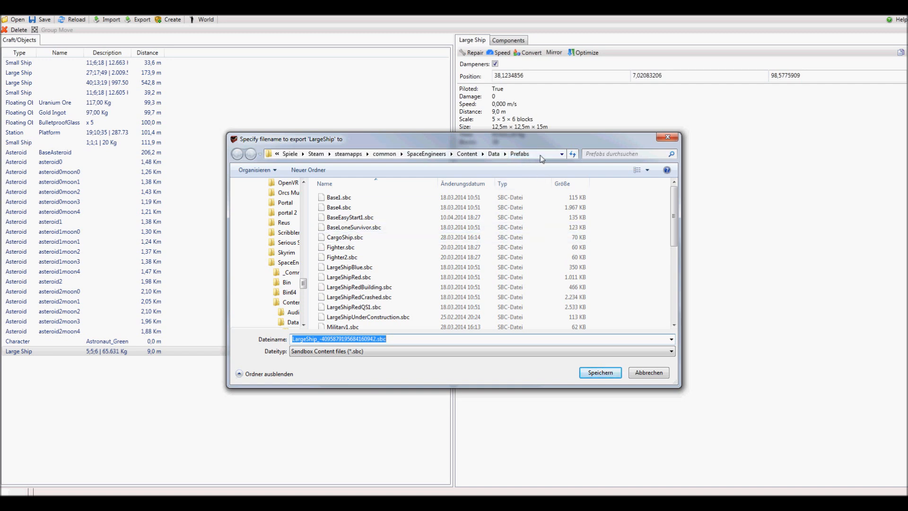
pyautogui.moveTo(359, 287)
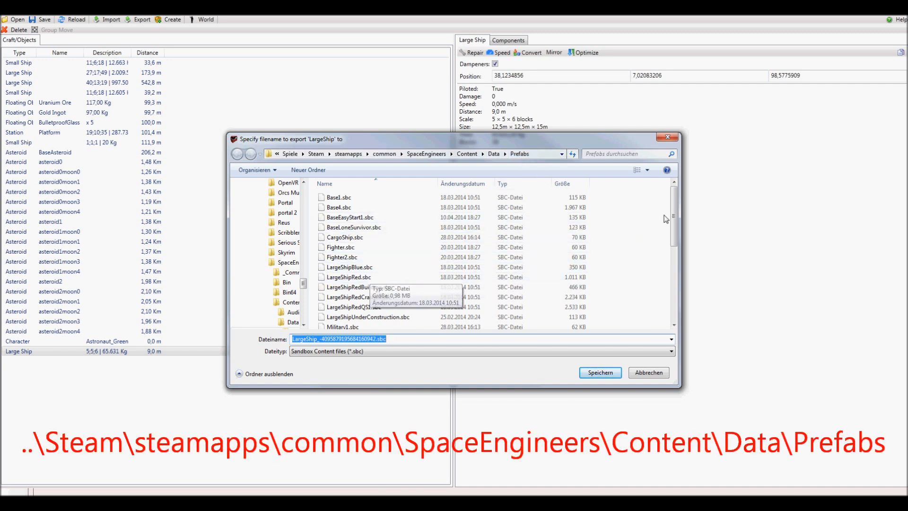
pyautogui.scroll(-3)
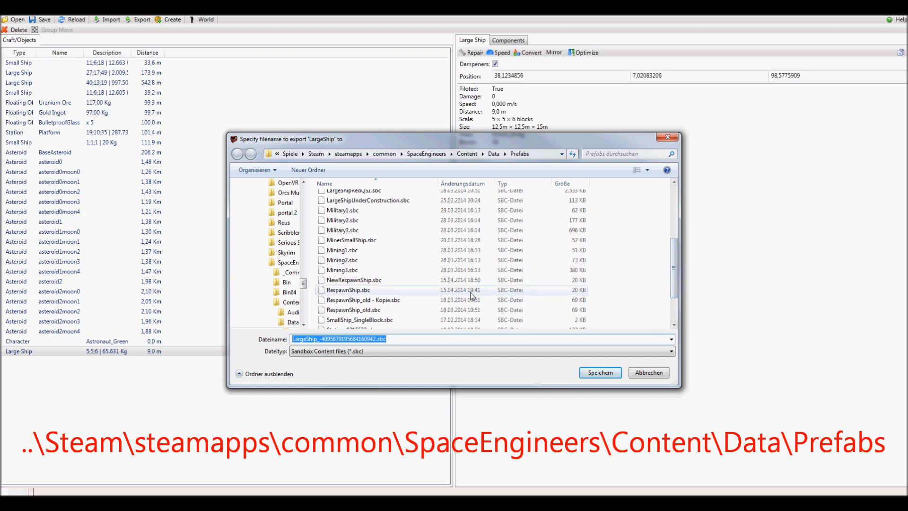
pyautogui.click(348, 289)
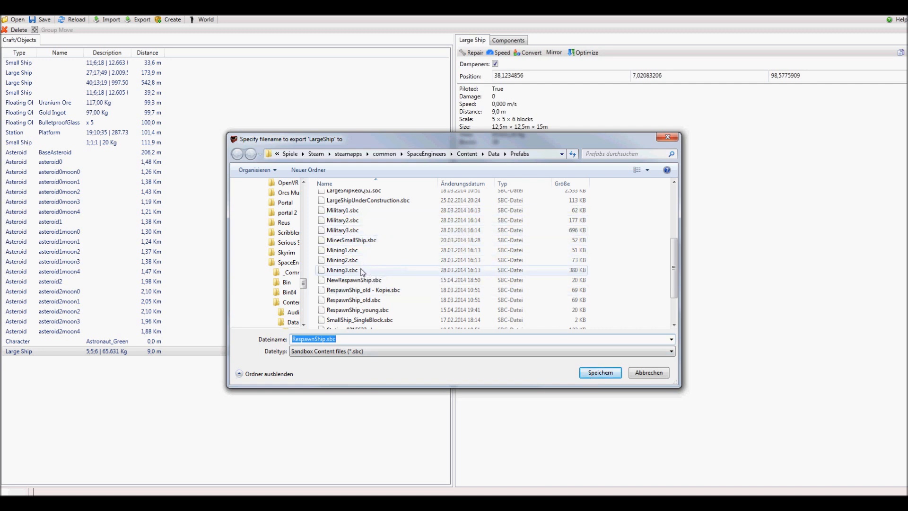
pyautogui.scroll(3)
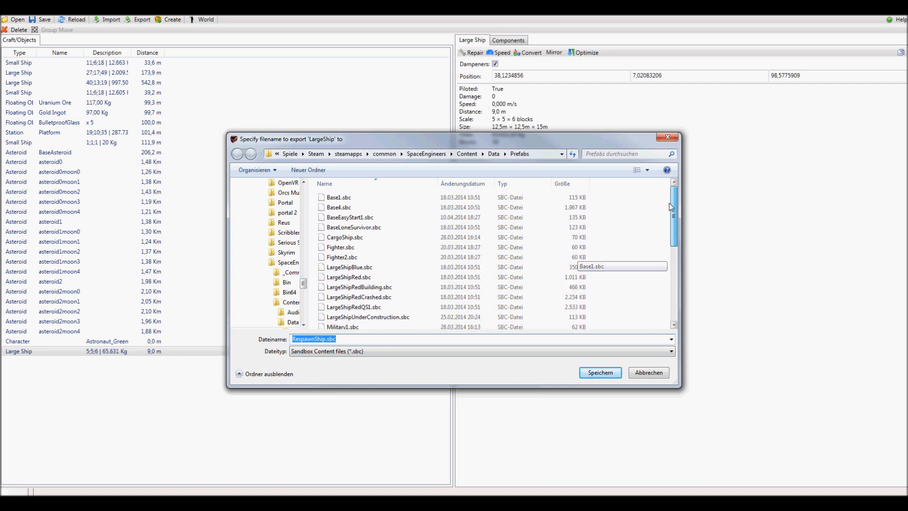
pyautogui.scroll(-3)
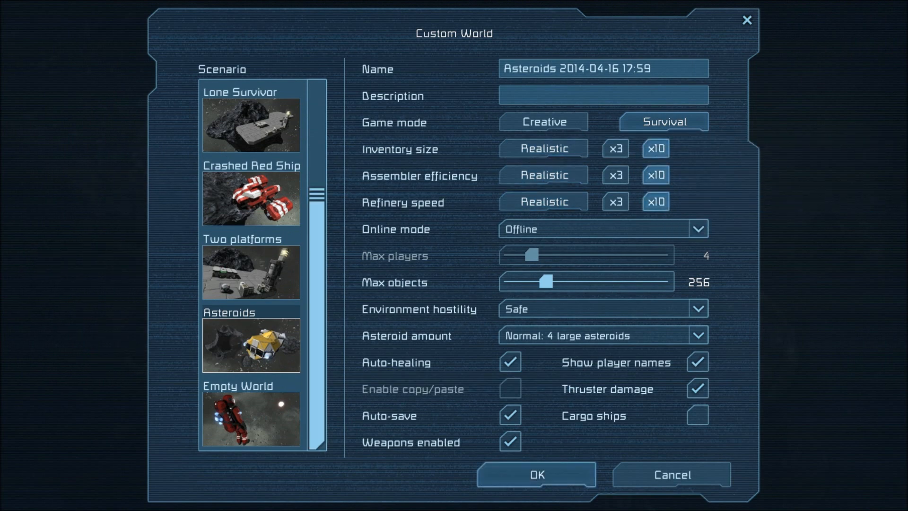
# - Create the Survival Asteroids world with x10 inventory, assembler and refinery settings
pyautogui.click(534, 475)
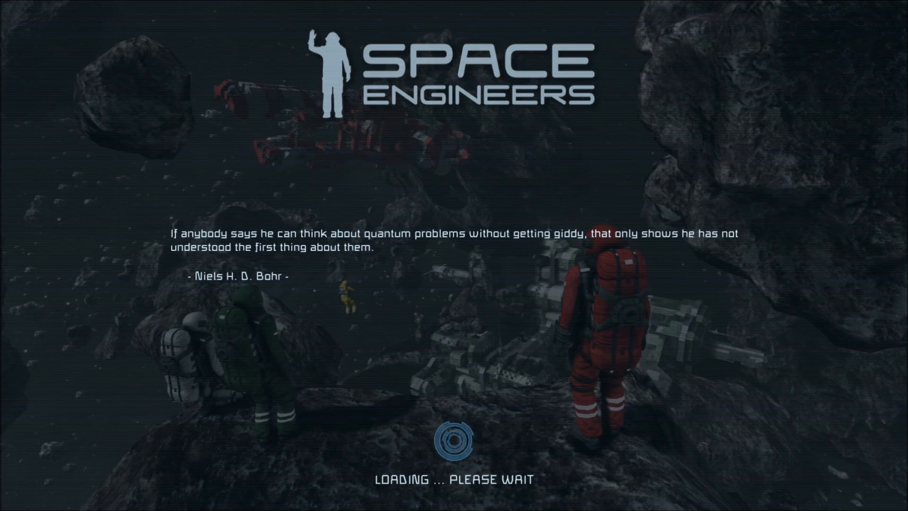